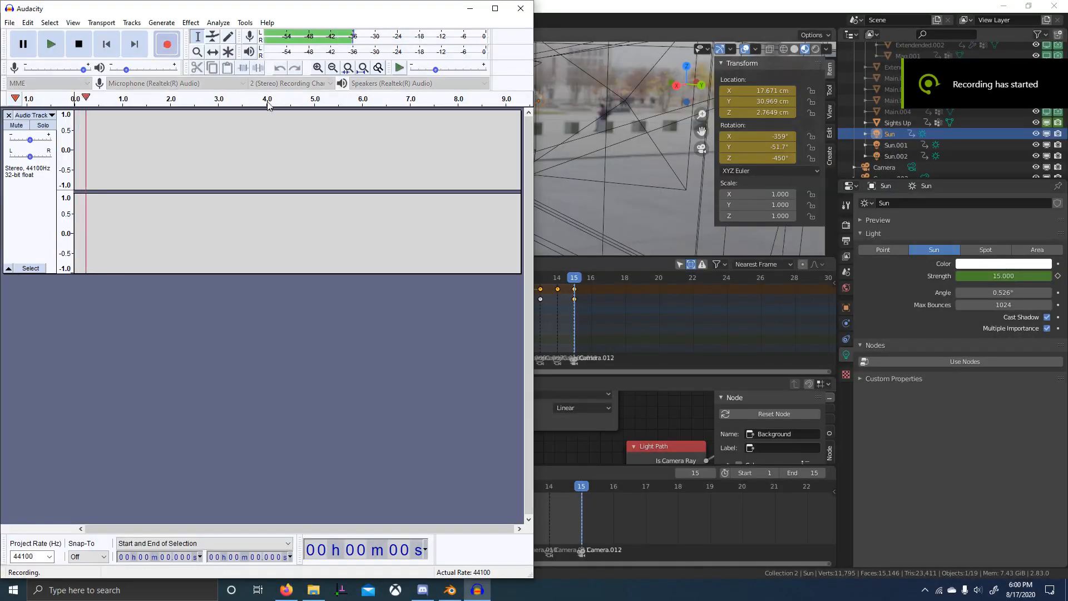
Minimize the recording Audacity window so the Blender scene is visible
{"action": "left_click", "coordinate": [447, 589]}
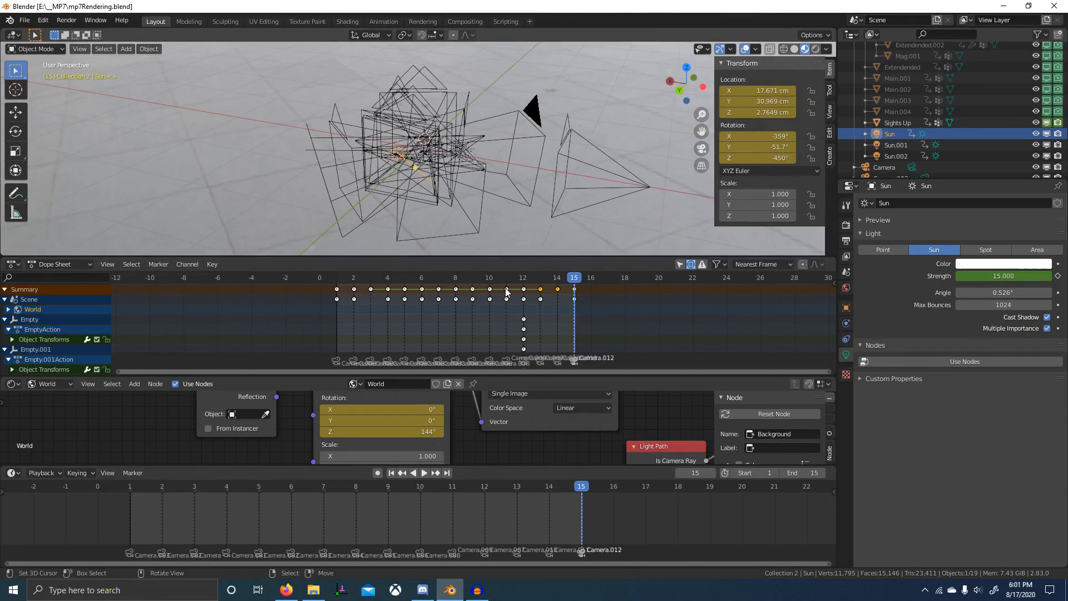
{"action": "mouse_move", "coordinate": [222, 538]}
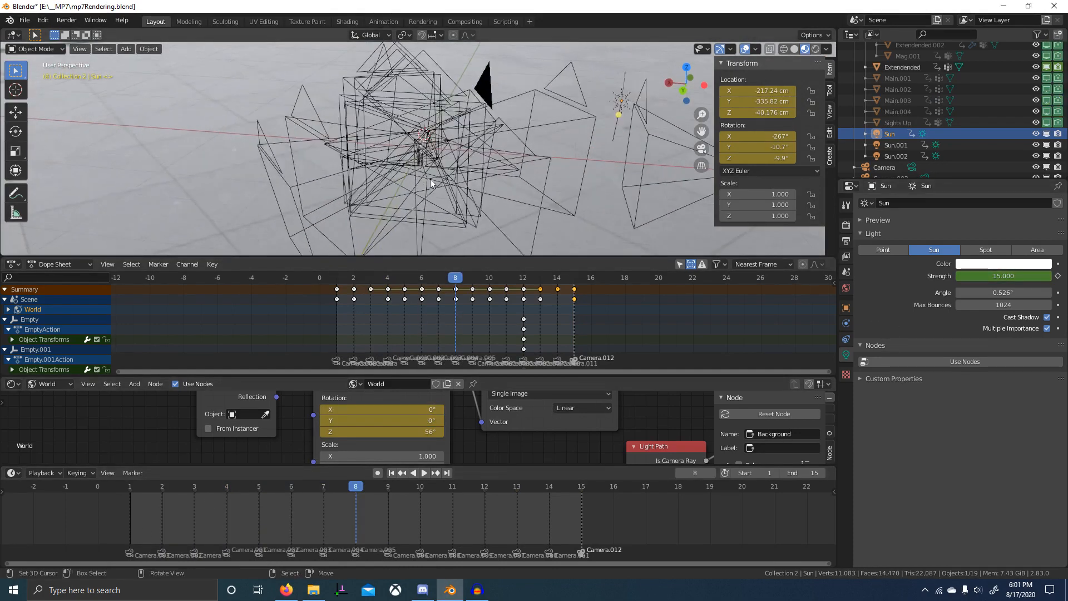
Scrub the timeline through the animated MP7 camera shots, then show the Cycles render settings
{"action": "left_click_drag", "start_coordinate": [429, 183], "coordinate": [381, 198]}
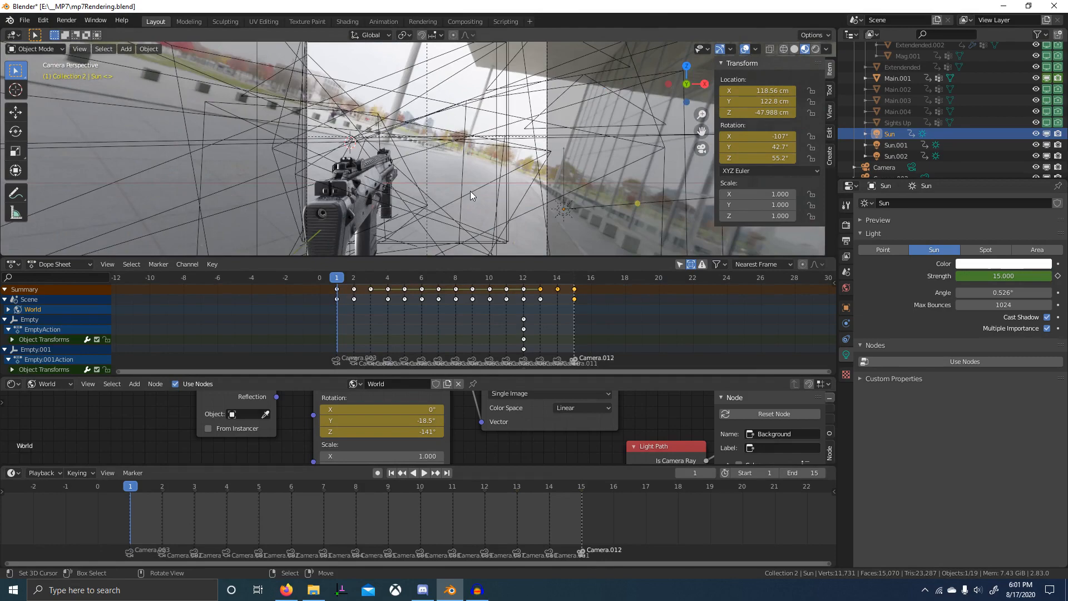
{"action": "left_click", "coordinate": [387, 277]}
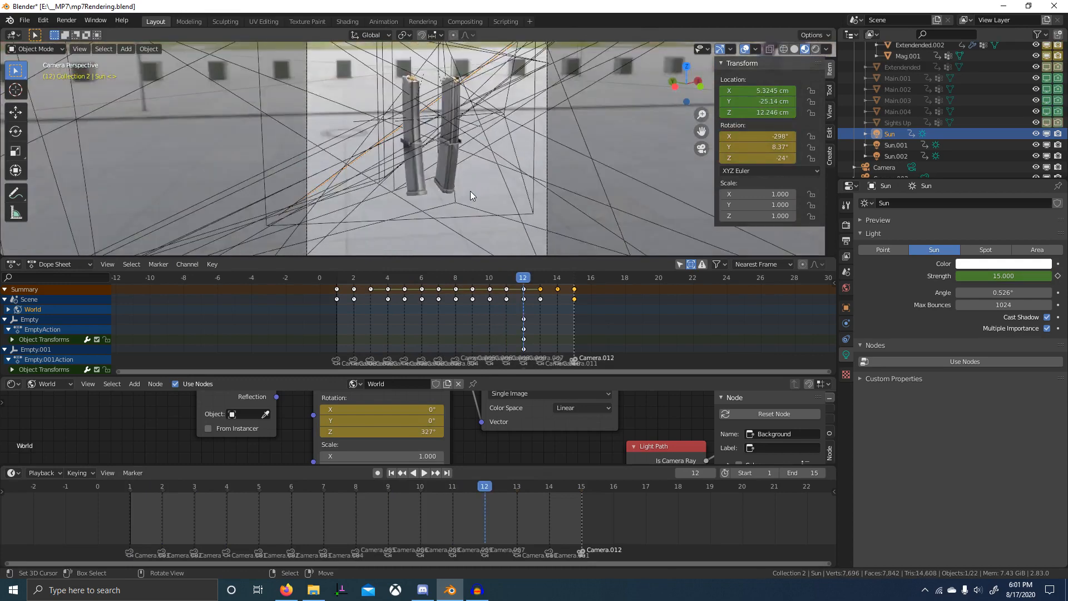
{"action": "left_click", "coordinate": [581, 486]}
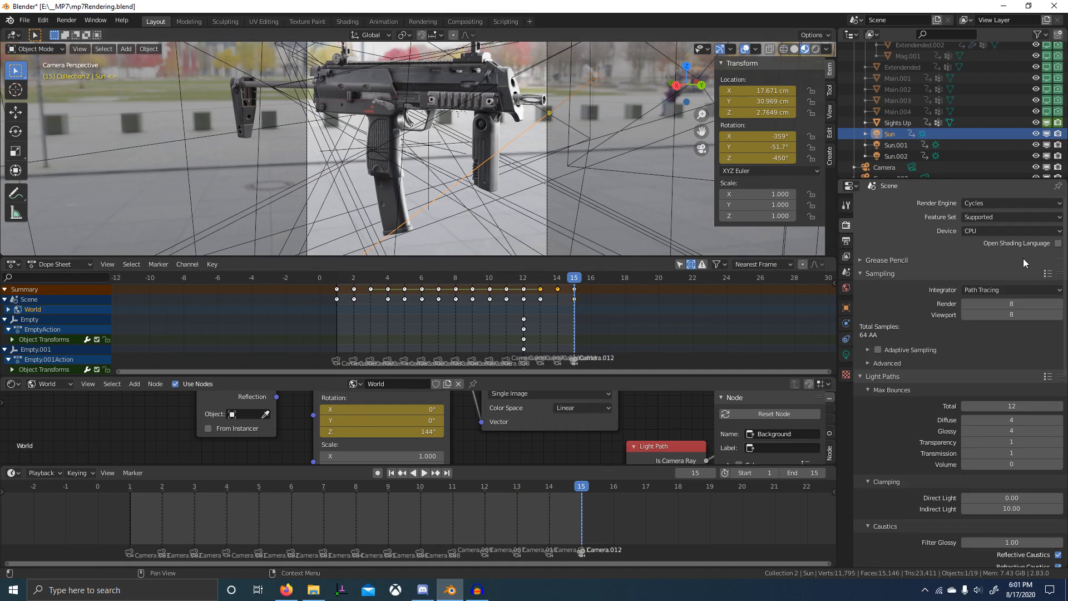
{"action": "mouse_move", "coordinate": [884, 360]}
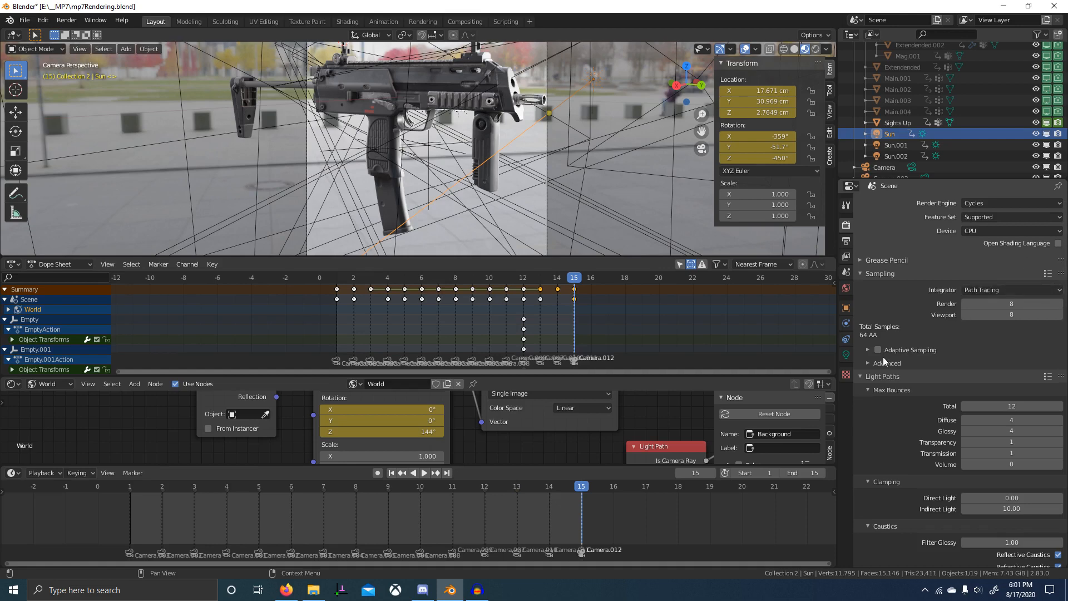
{"action": "left_click", "coordinate": [868, 362]}
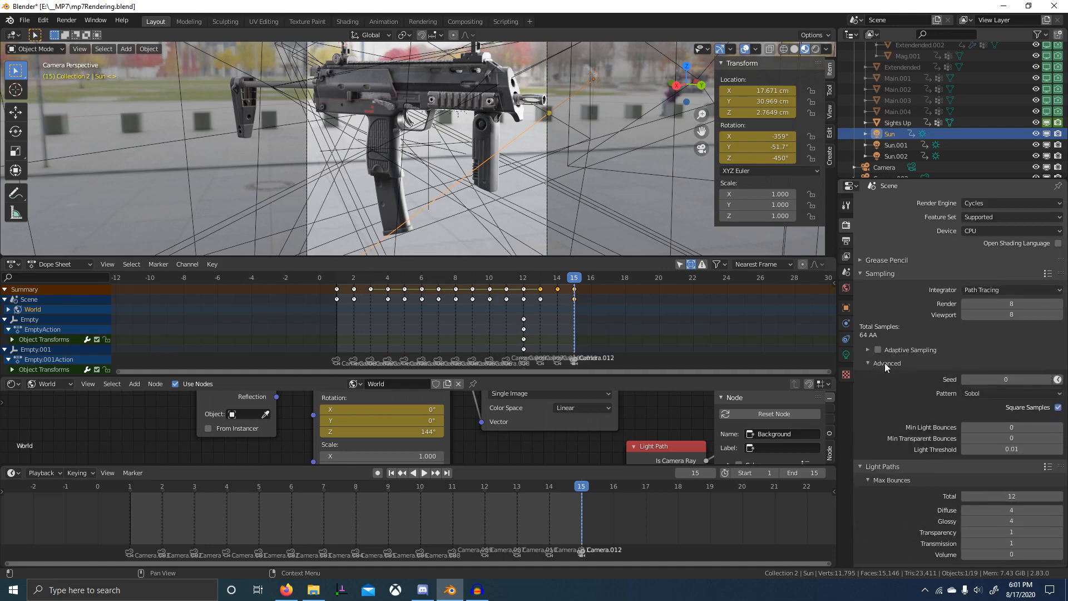
{"action": "left_click", "coordinate": [886, 363]}
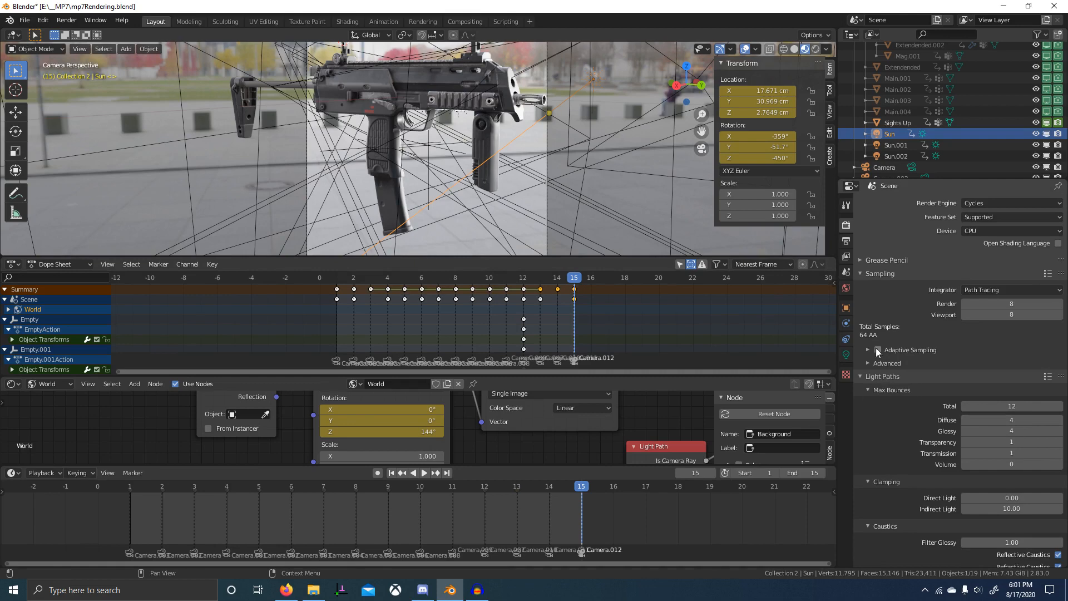
{"action": "scroll", "scroll_direction": "down", "scroll_amount": 3}
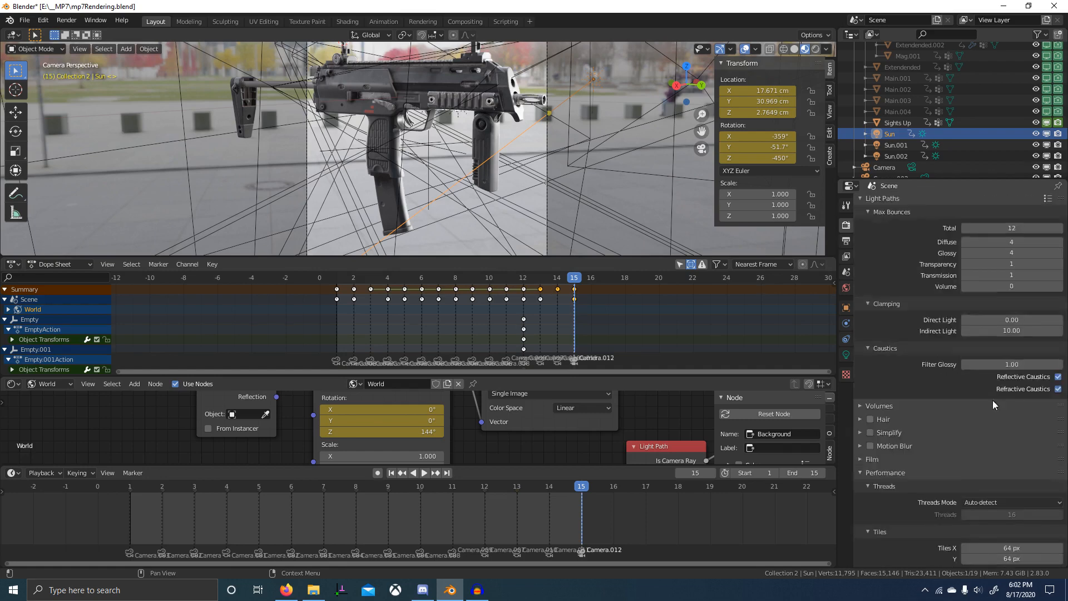
{"action": "scroll", "scroll_direction": "down", "scroll_amount": 3}
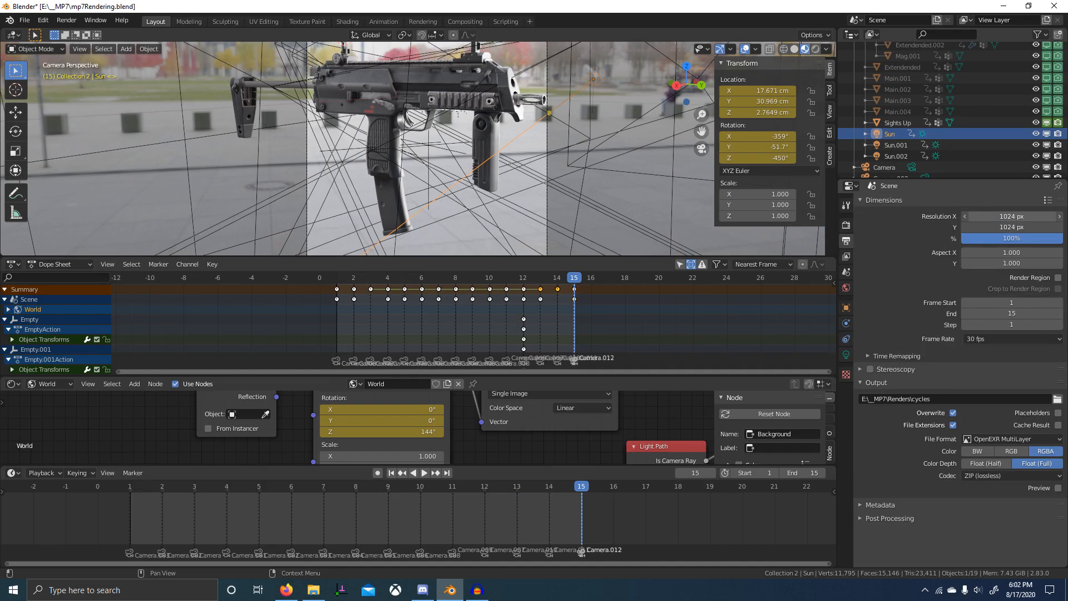
Review the 1024×1024 OpenEXR MultiLayer output for frames 1–15, then show the view layer passes
{"action": "scroll", "scroll_direction": "down", "scroll_amount": 3}
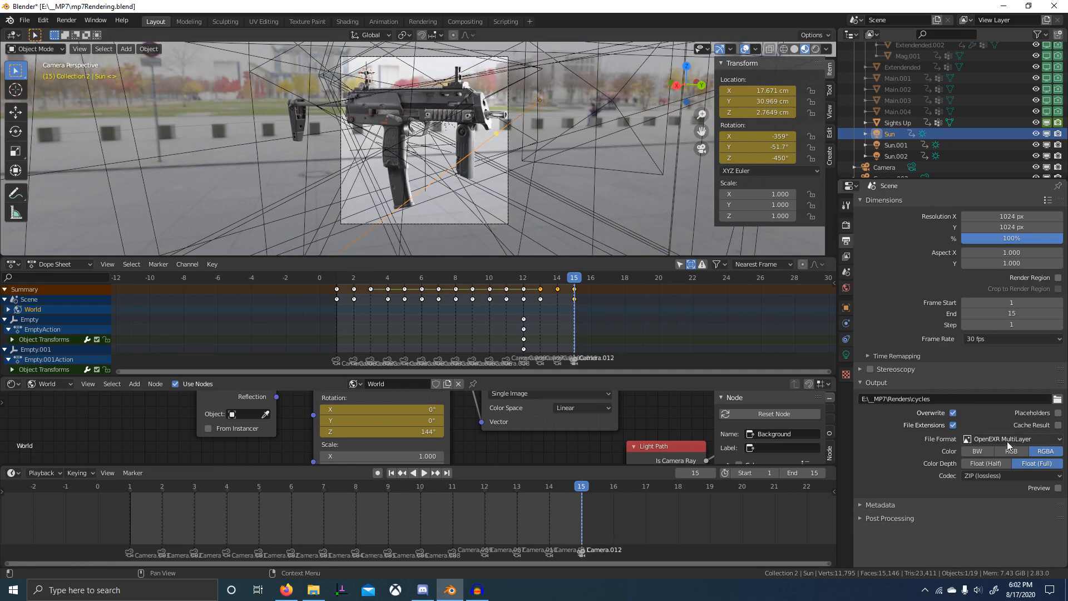
{"action": "mouse_move", "coordinate": [1005, 442]}
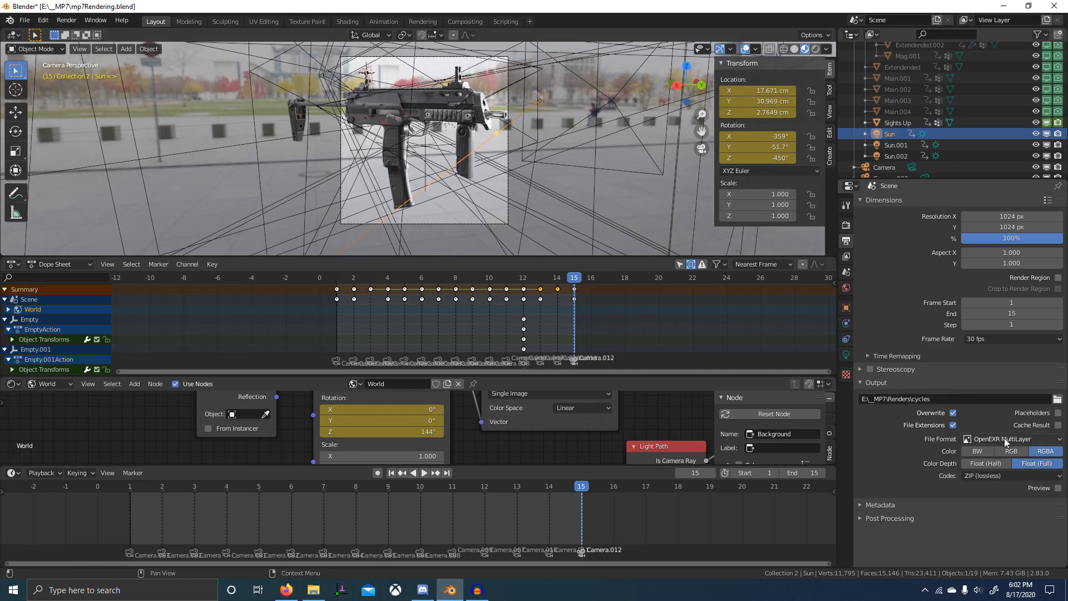
{"action": "left_click", "coordinate": [1043, 450]}
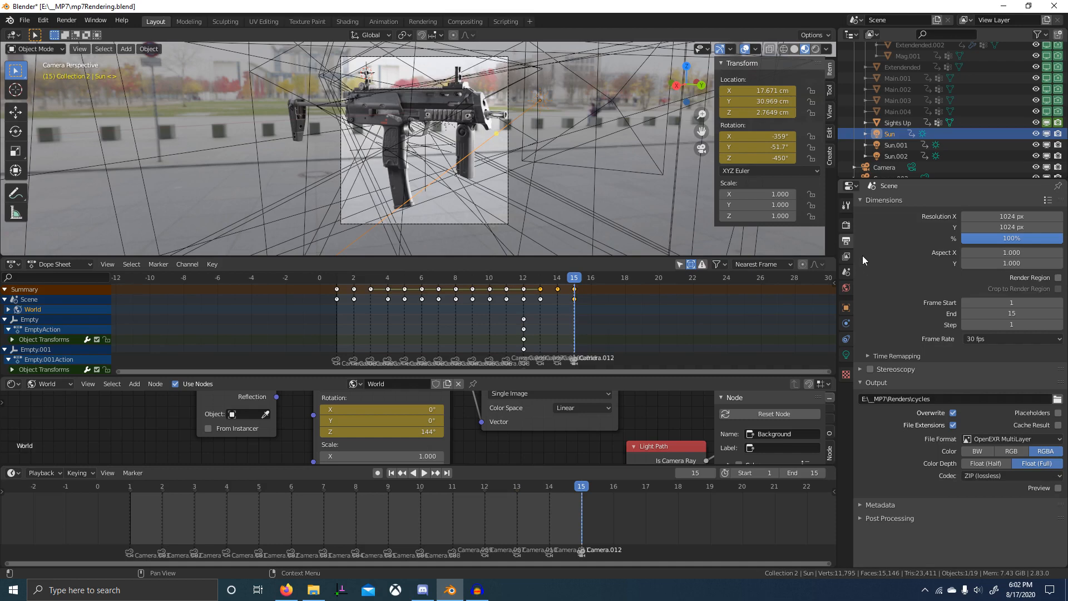
{"action": "left_click", "coordinate": [926, 398]}
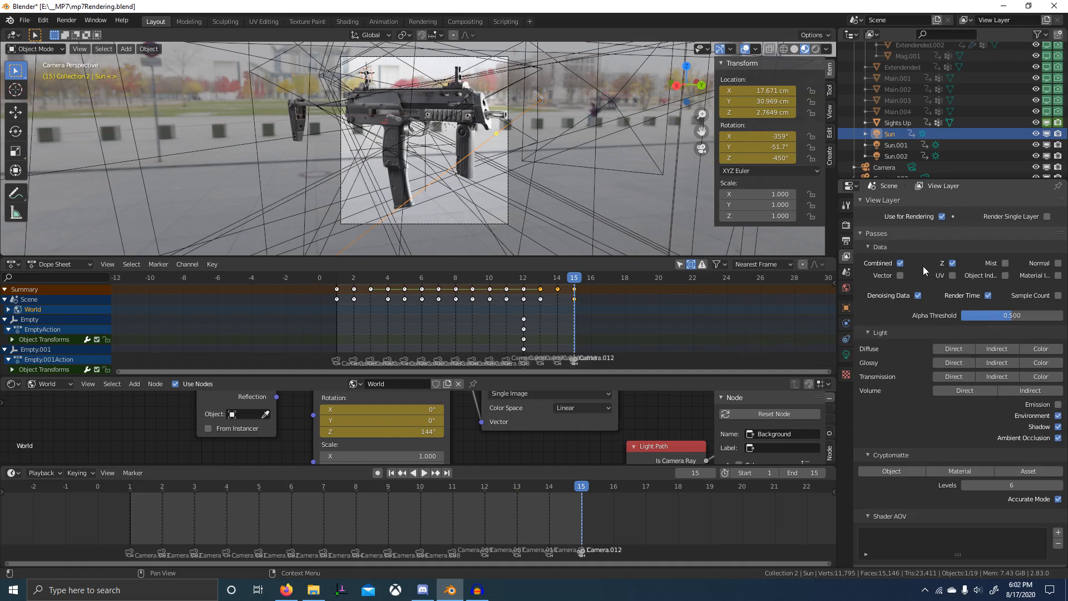
{"action": "mouse_move", "coordinate": [962, 275]}
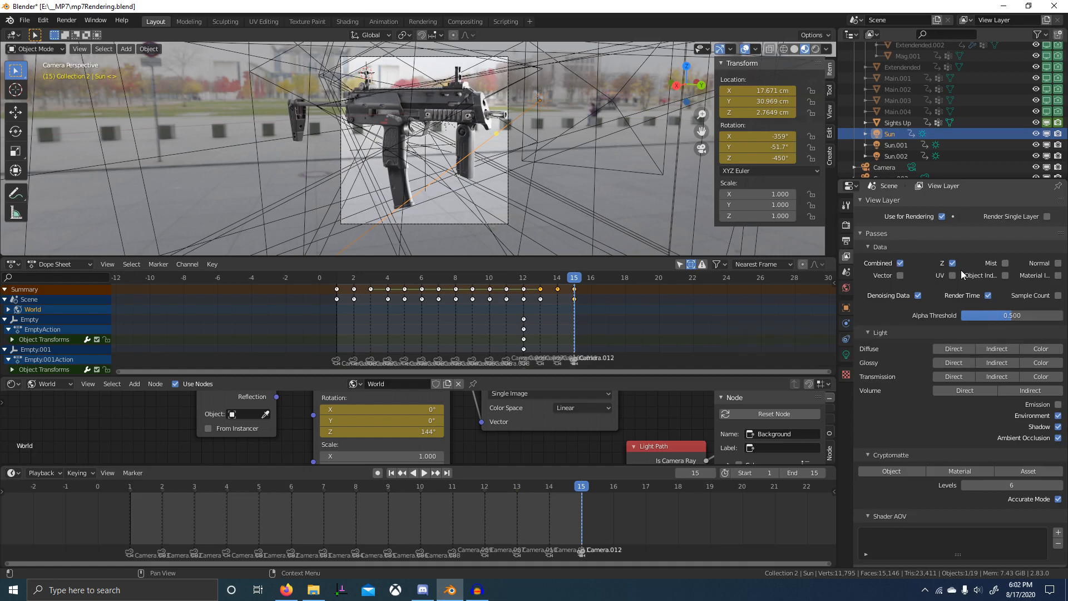
{"action": "mouse_move", "coordinate": [918, 293]}
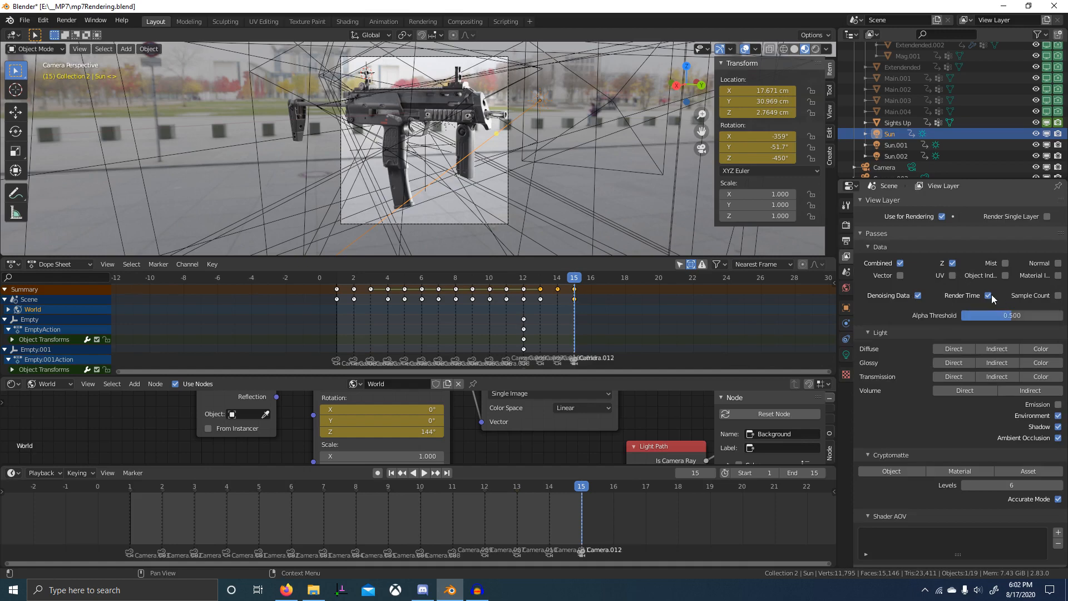
{"action": "mouse_move", "coordinate": [987, 294]}
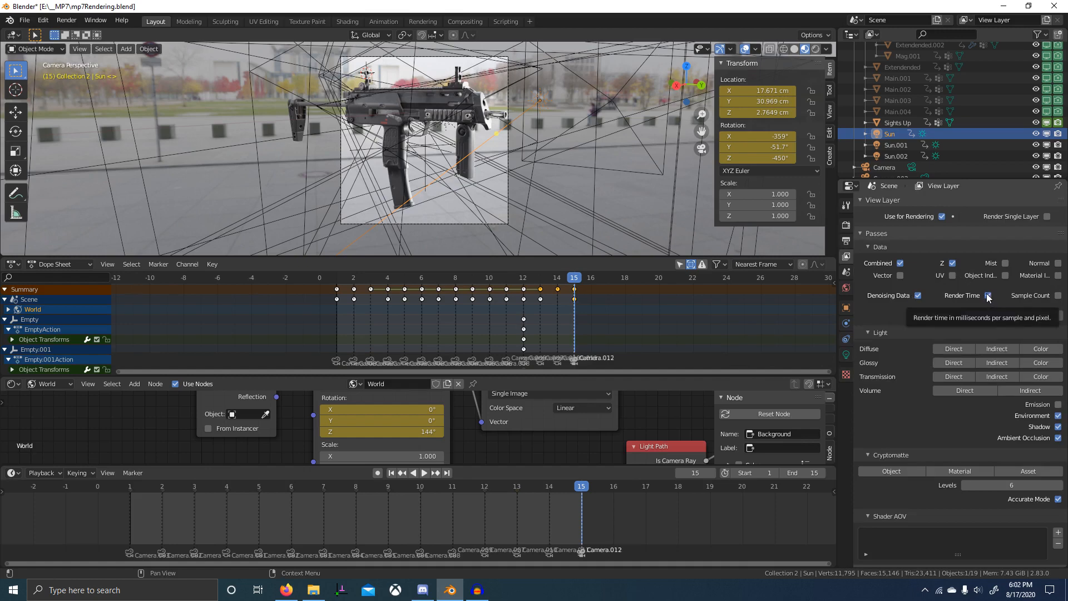
{"action": "mouse_move", "coordinate": [987, 297]}
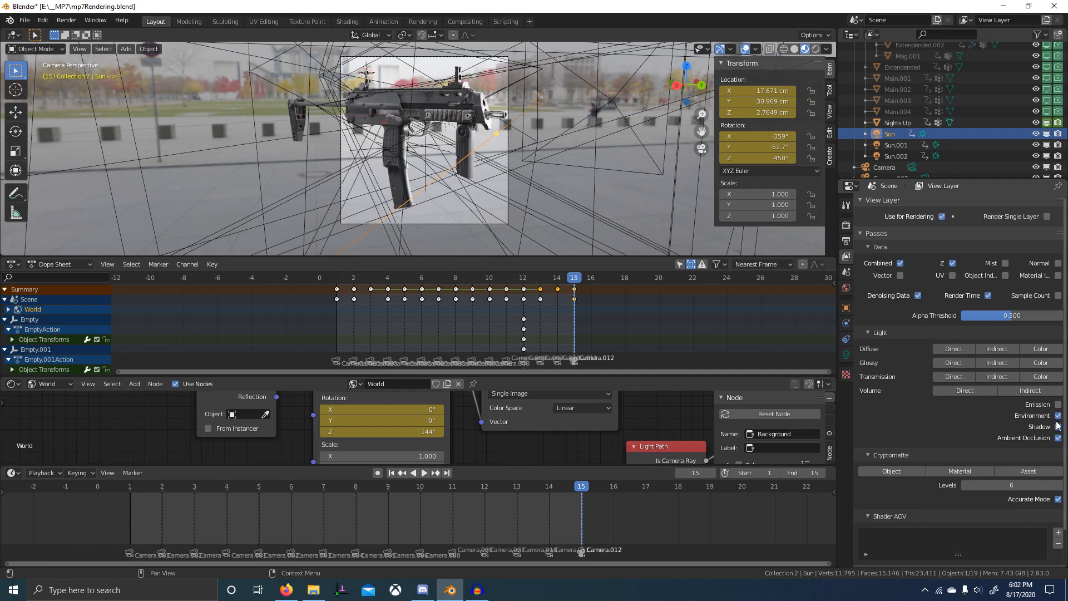
{"action": "mouse_move", "coordinate": [1006, 436]}
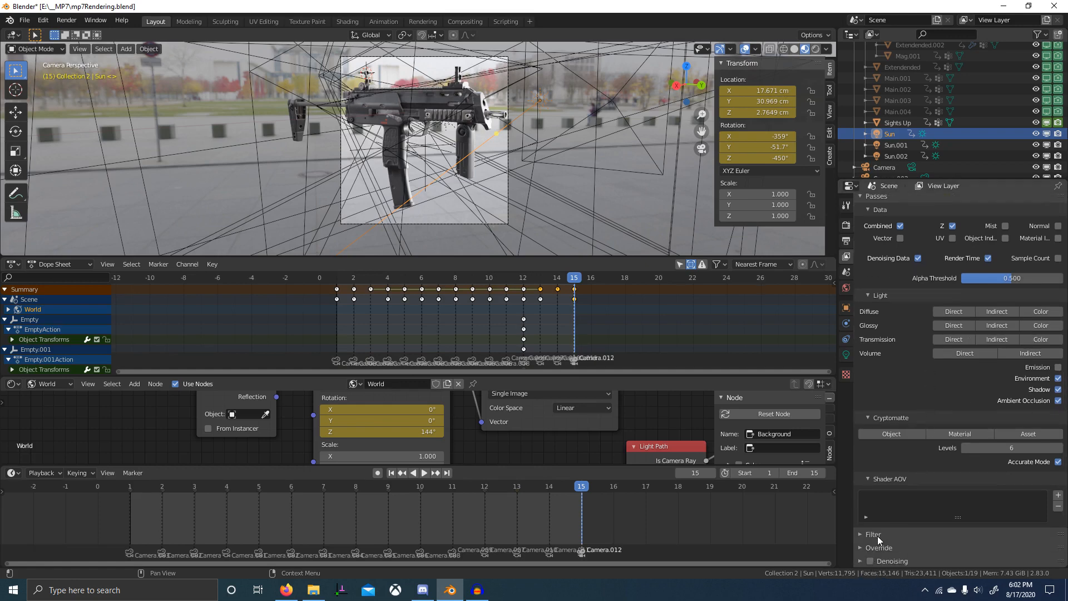
{"action": "mouse_move", "coordinate": [915, 388]}
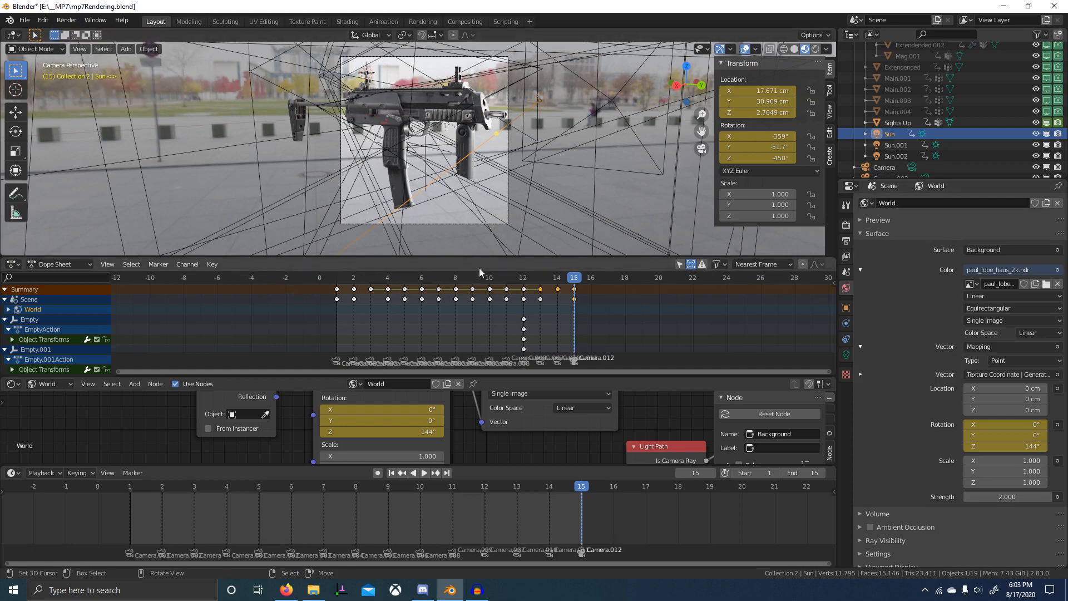
Show the World properties with the equirectangular HDR environment at strength 2.000
{"action": "left_click", "coordinate": [23, 20]}
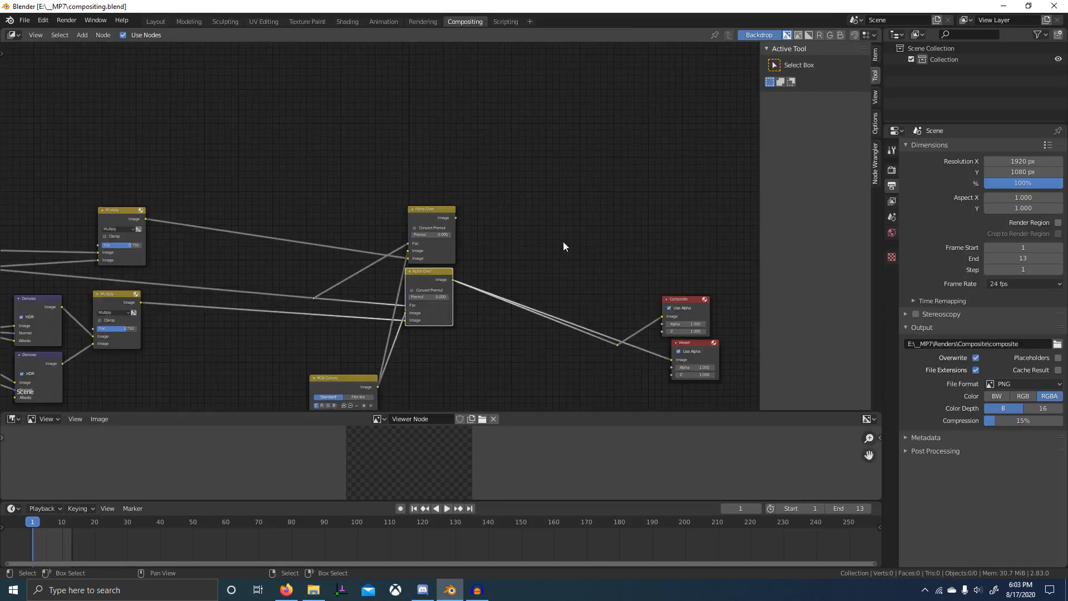
Inspect the compositing node tree where the multilayer EXR passes feed the Denoise nodes
{"action": "scroll", "scroll_direction": "down", "scroll_amount": 3}
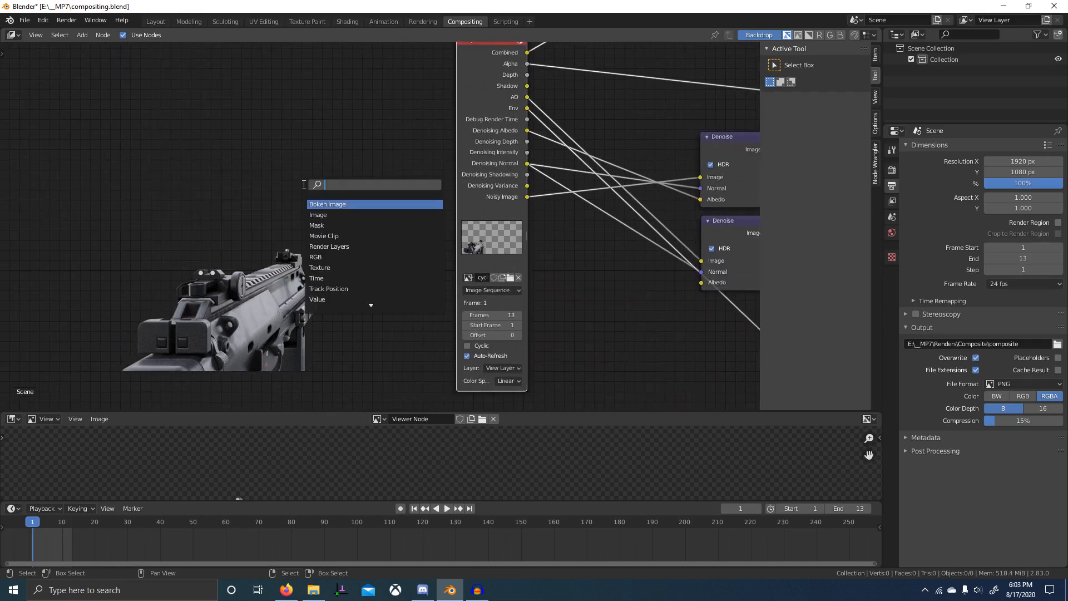
{"action": "left_click", "coordinate": [327, 203]}
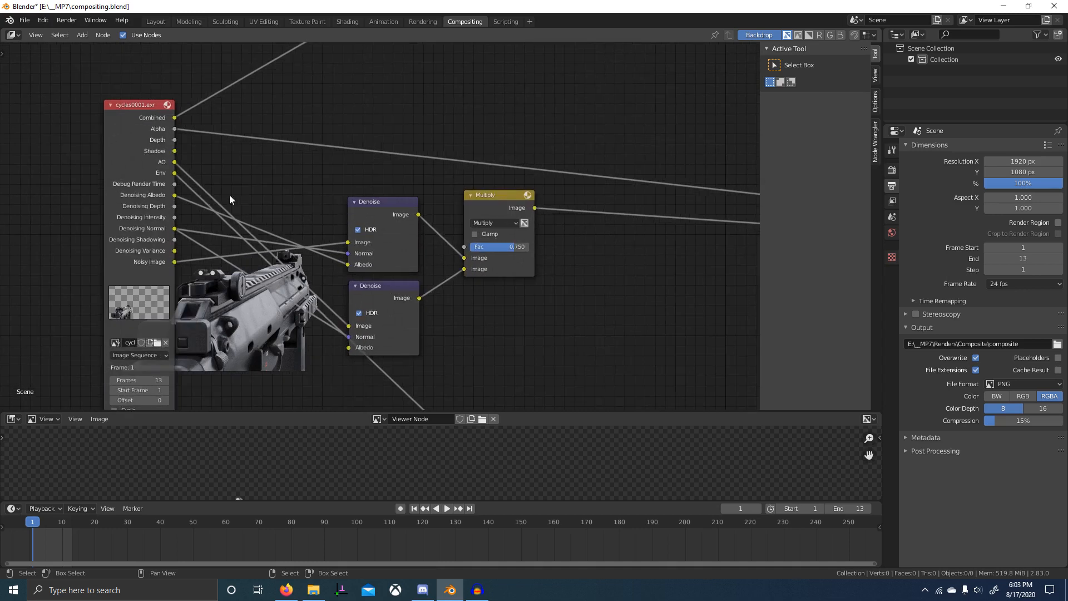
{"action": "mouse_move", "coordinate": [226, 309]}
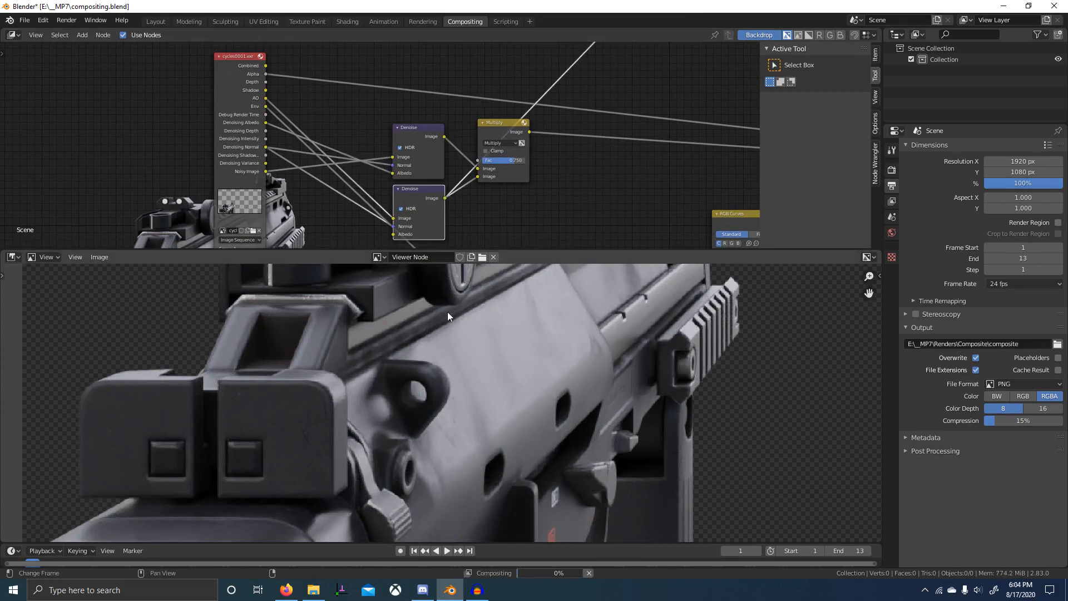
Enlarge the Viewer Node image to inspect the denoised render multiplied at 0.75
{"action": "left_click", "coordinate": [501, 123]}
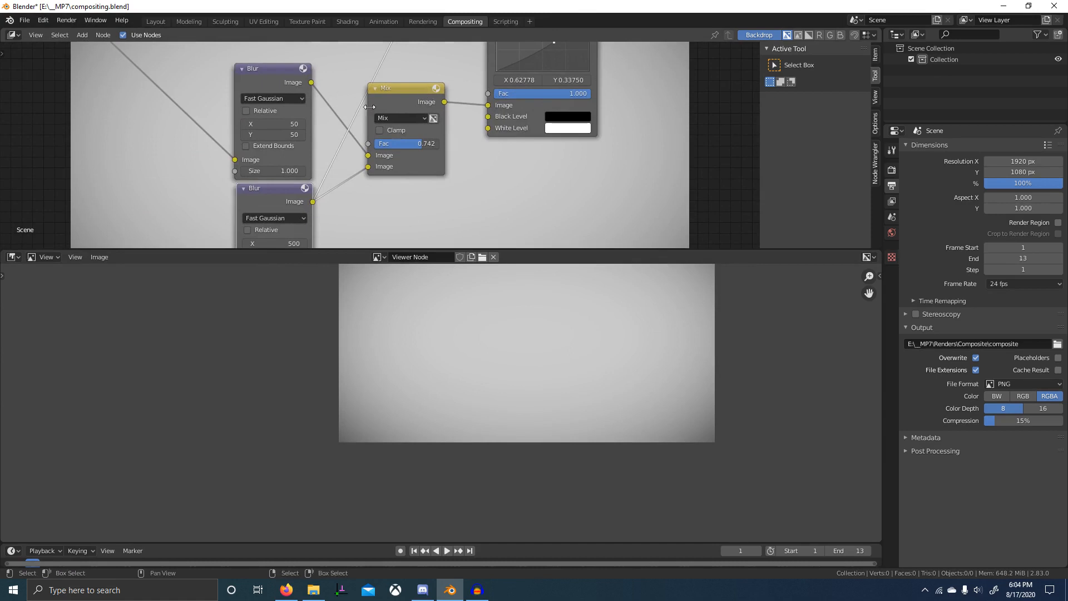
{"action": "mouse_move", "coordinate": [407, 147]}
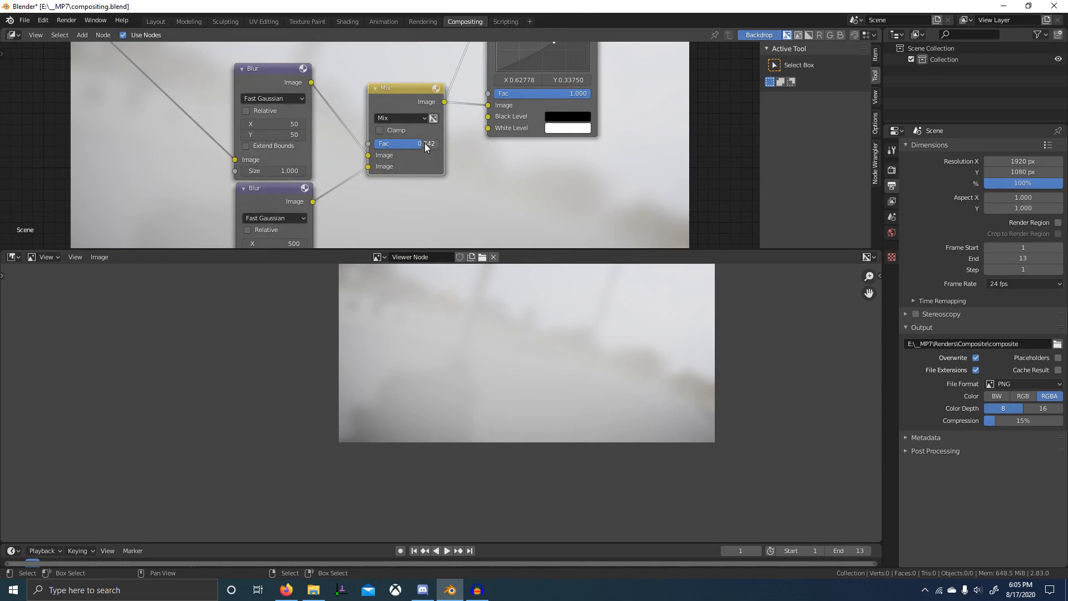
{"action": "mouse_move", "coordinate": [426, 144]}
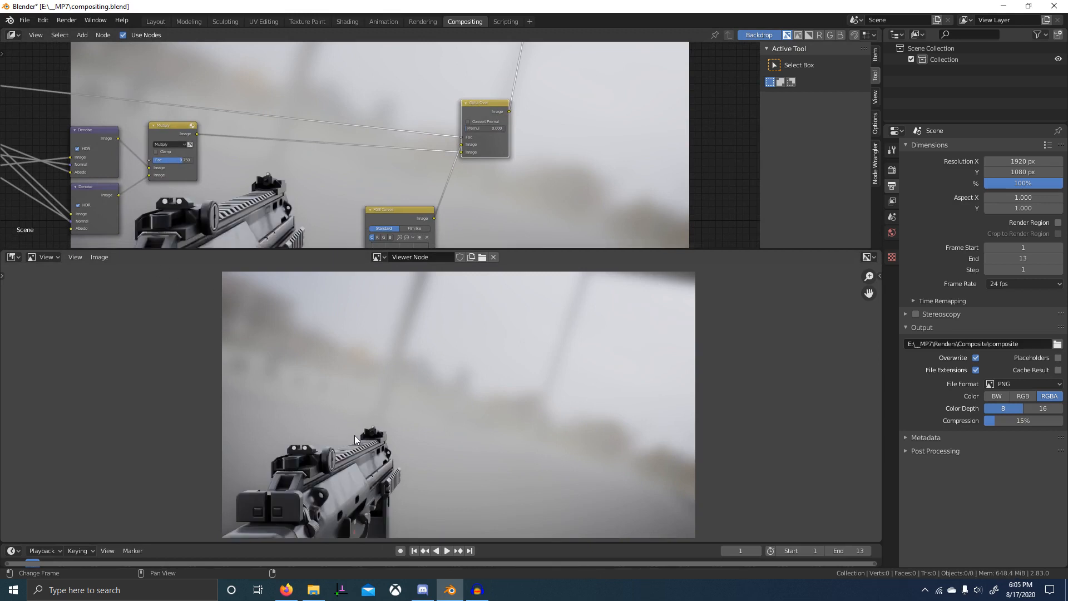
{"action": "mouse_move", "coordinate": [382, 438]}
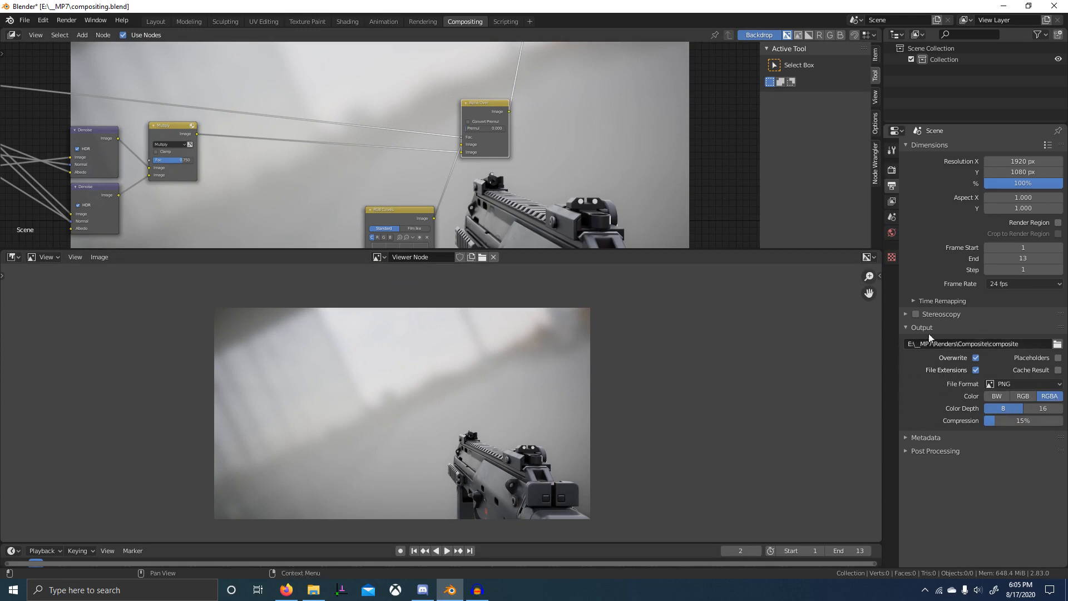
{"action": "mouse_move", "coordinate": [966, 289]}
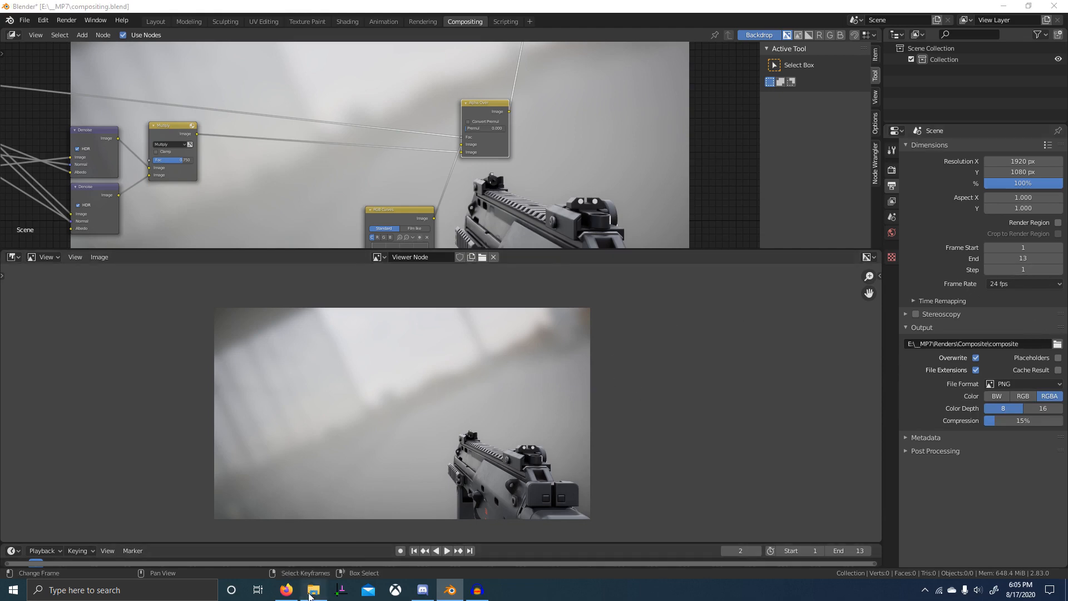
View composite0001.png from Renders > Composite in Photos
{"action": "left_click", "coordinate": [313, 590]}
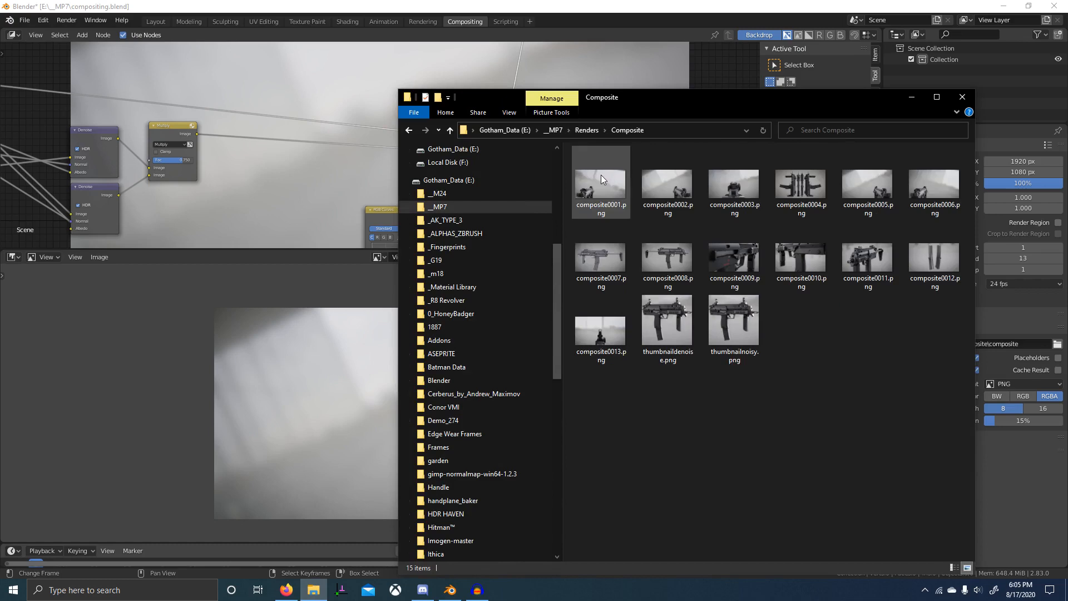
{"action": "double_click", "coordinate": [599, 178]}
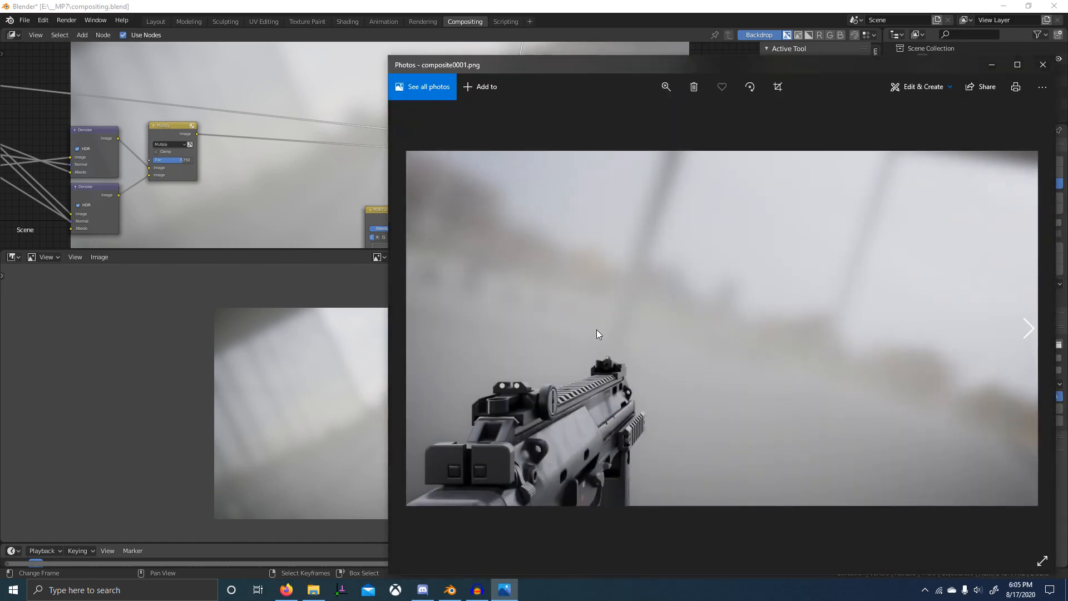
{"action": "left_click", "coordinate": [1027, 328]}
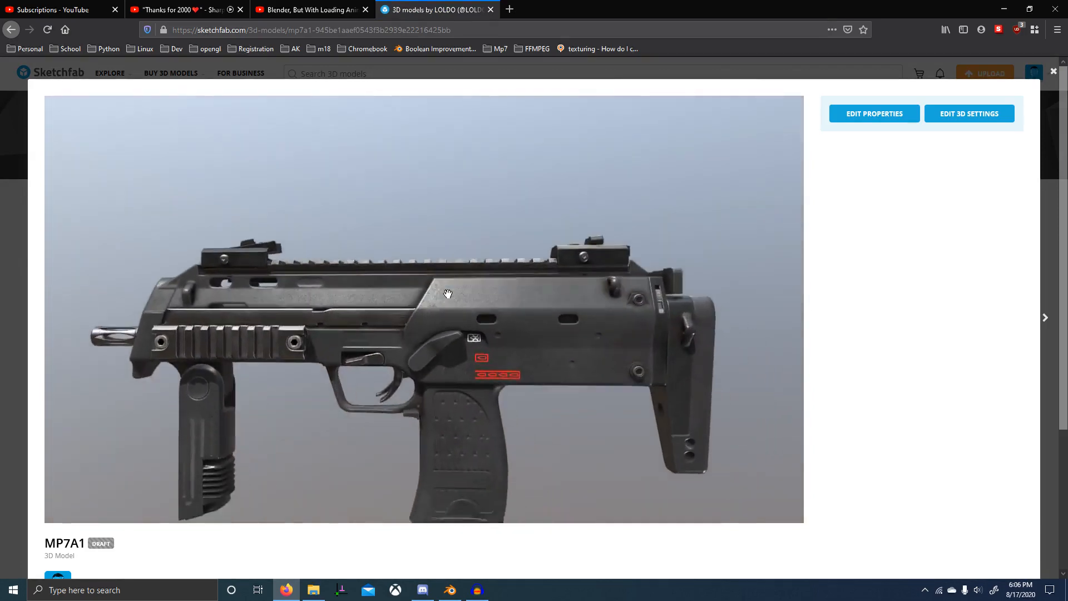
Orbit the MP7A1 model in the Sketchfab viewer to see it from behind, the front and a three-quarter side
{"action": "left_click_drag", "start_coordinate": [448, 292], "coordinate": [366, 344]}
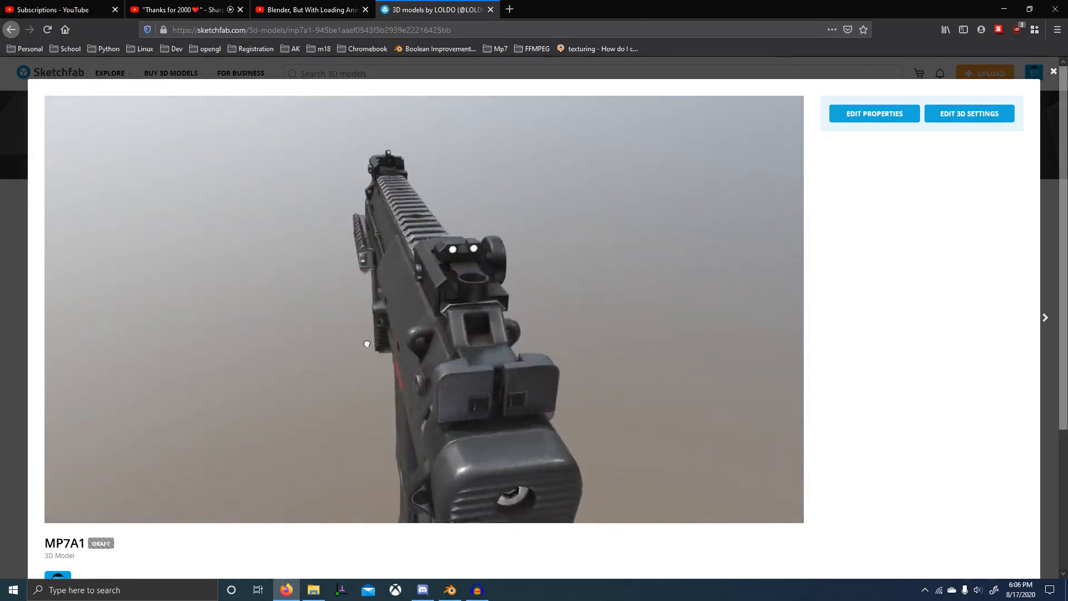
{"action": "left_click_drag", "start_coordinate": [366, 344], "coordinate": [368, 319]}
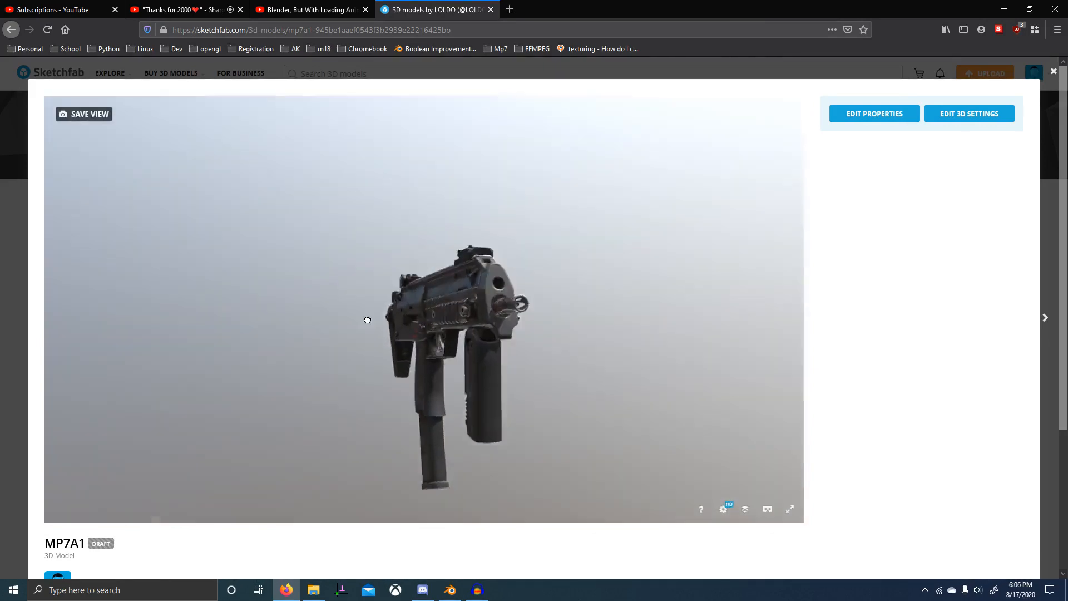
{"action": "left_click_drag", "start_coordinate": [368, 320], "coordinate": [456, 281]}
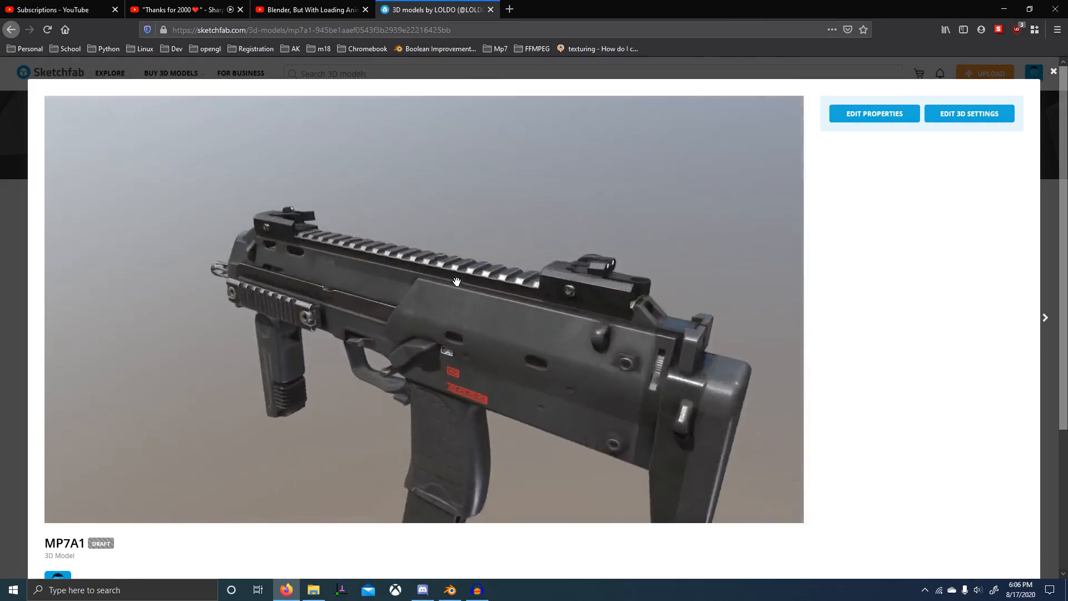